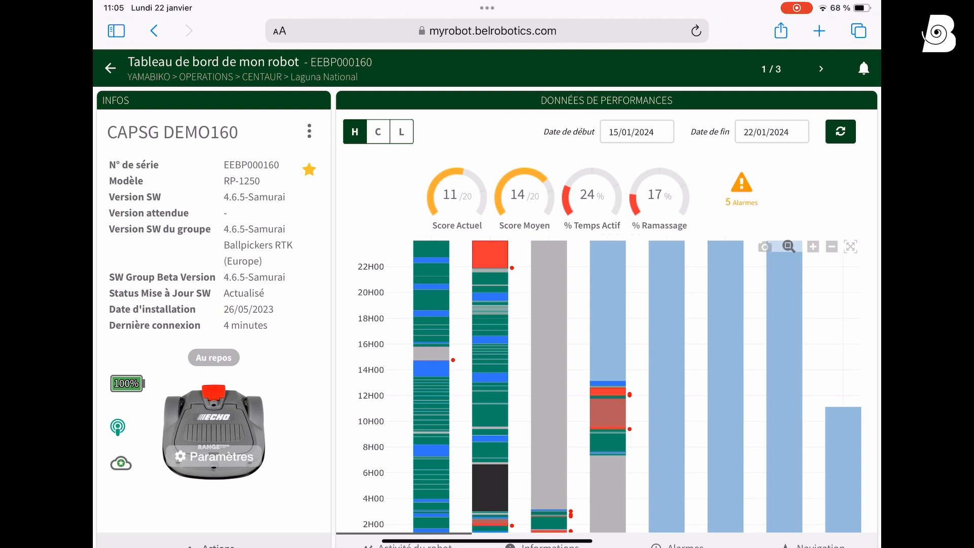
Step: Load the current parameters from the robot into the editor for CAPSG DEMO160
{"action": "left_click", "coordinate": [213, 455]}
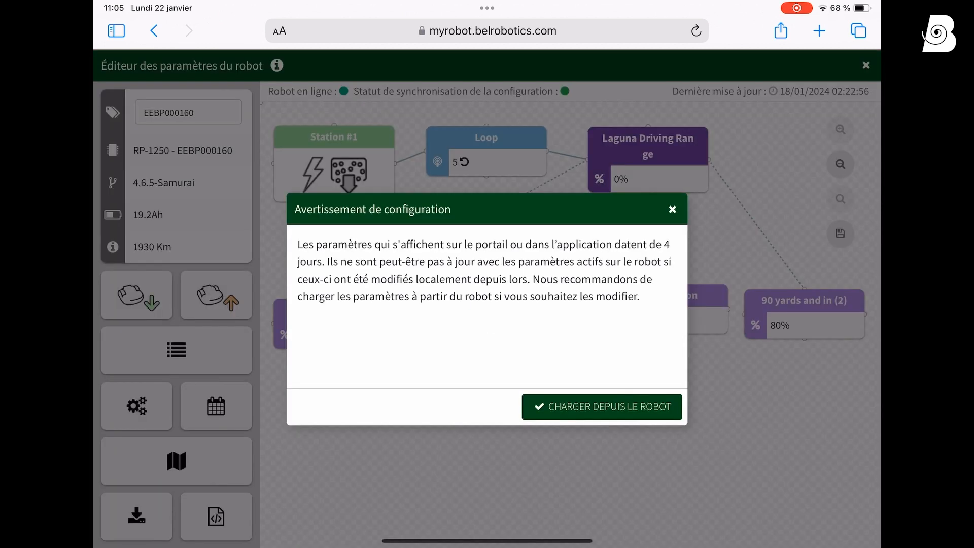
{"action": "left_click", "coordinate": [672, 209]}
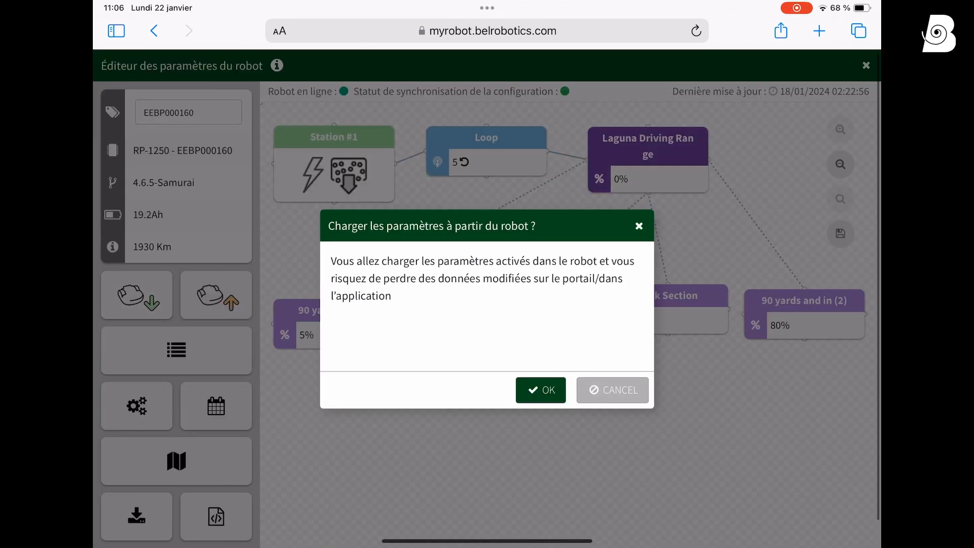
{"action": "left_click", "coordinate": [540, 390]}
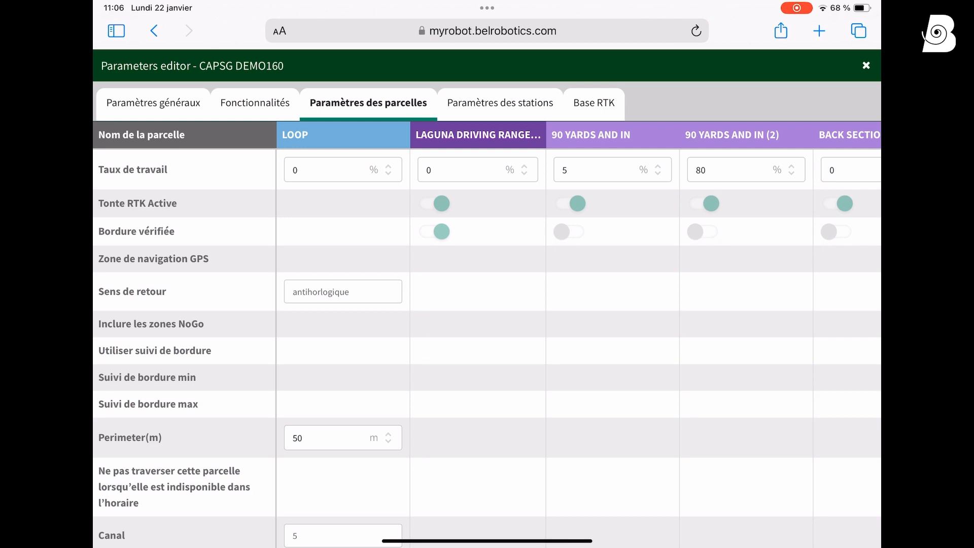
Step: Set Connexion RTK to Mobile in the Base RTK settings
{"action": "left_click", "coordinate": [588, 103]}
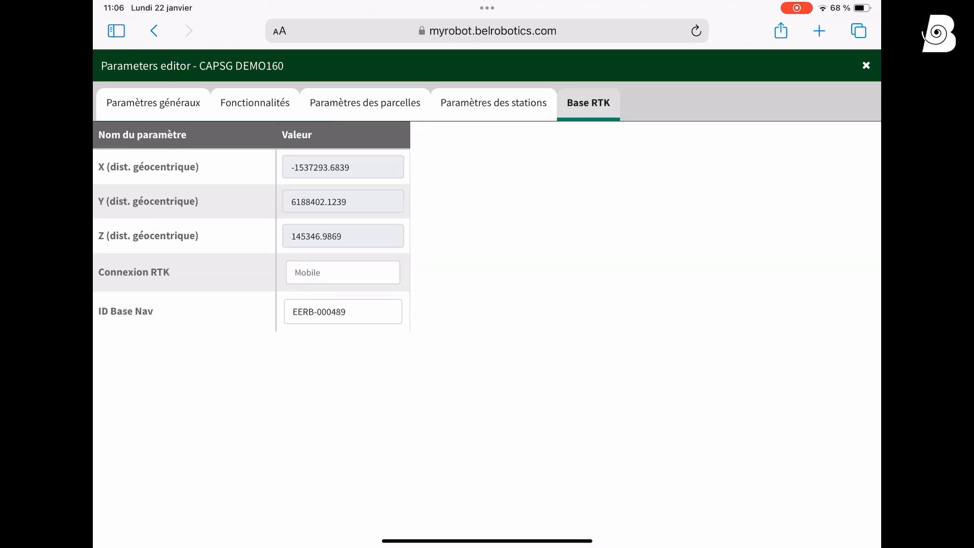
{"action": "left_click", "coordinate": [342, 272]}
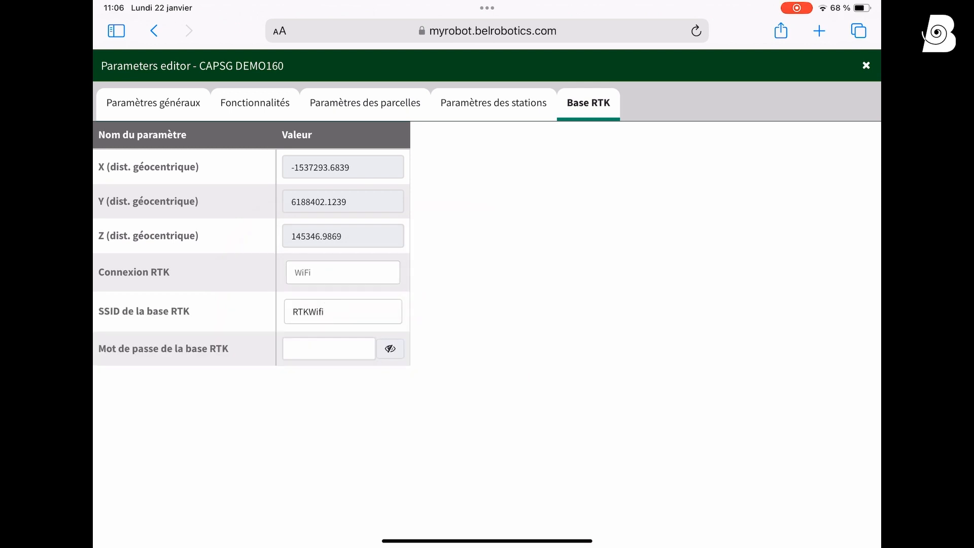
{"action": "left_click", "coordinate": [342, 272]}
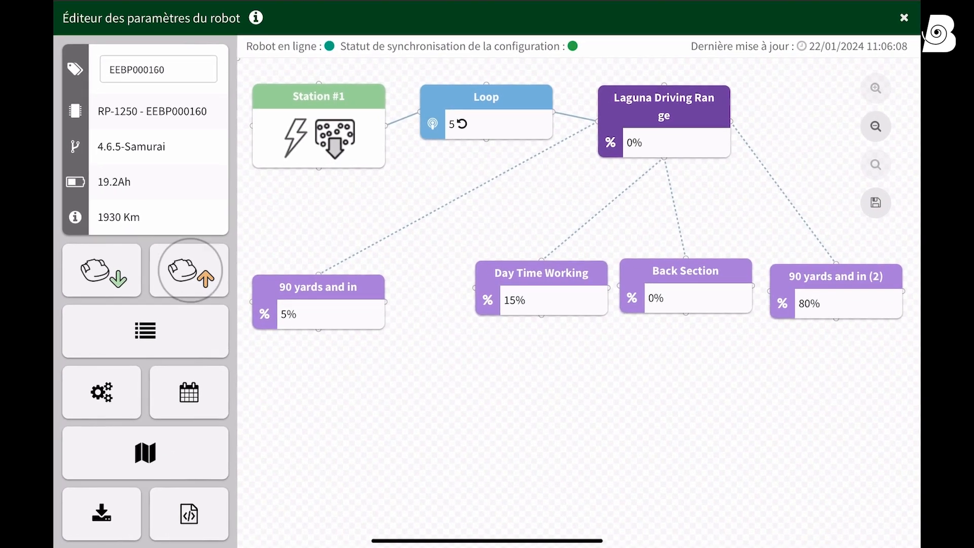
Step: Leave the parameters editor and return to the robot's dashboard
{"action": "left_click", "coordinate": [904, 18]}
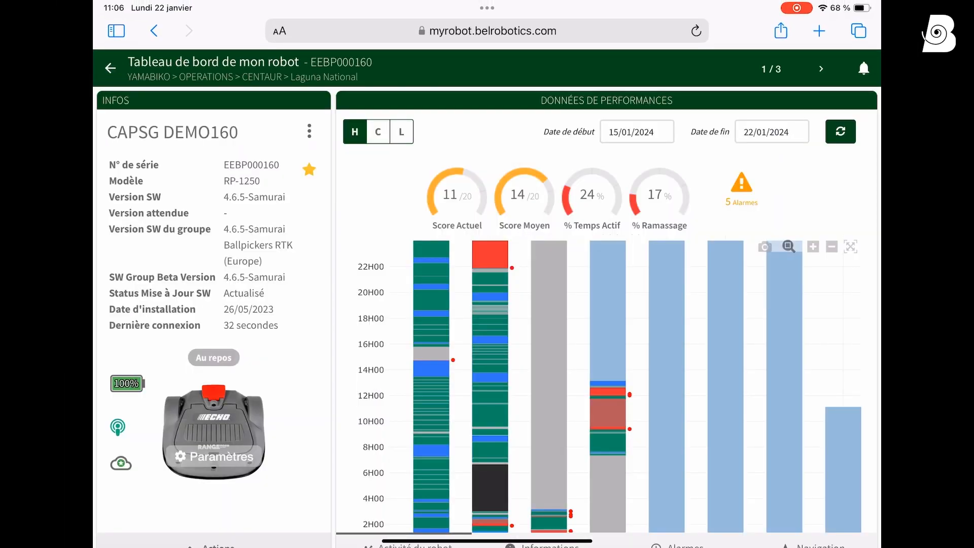